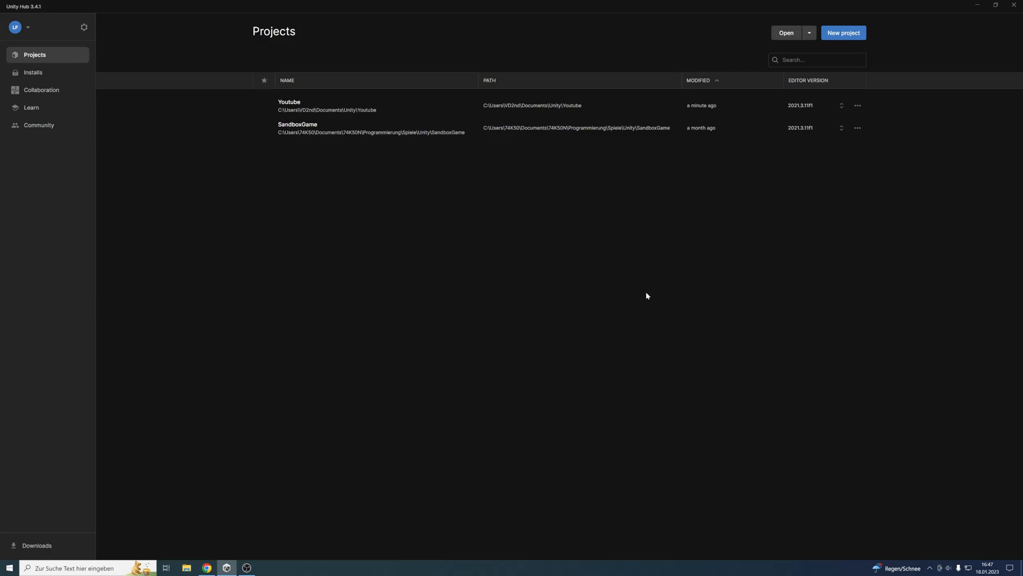
# Create a new project from the 3D (URP) template named 'URP Project'
pyautogui.click(842, 33)
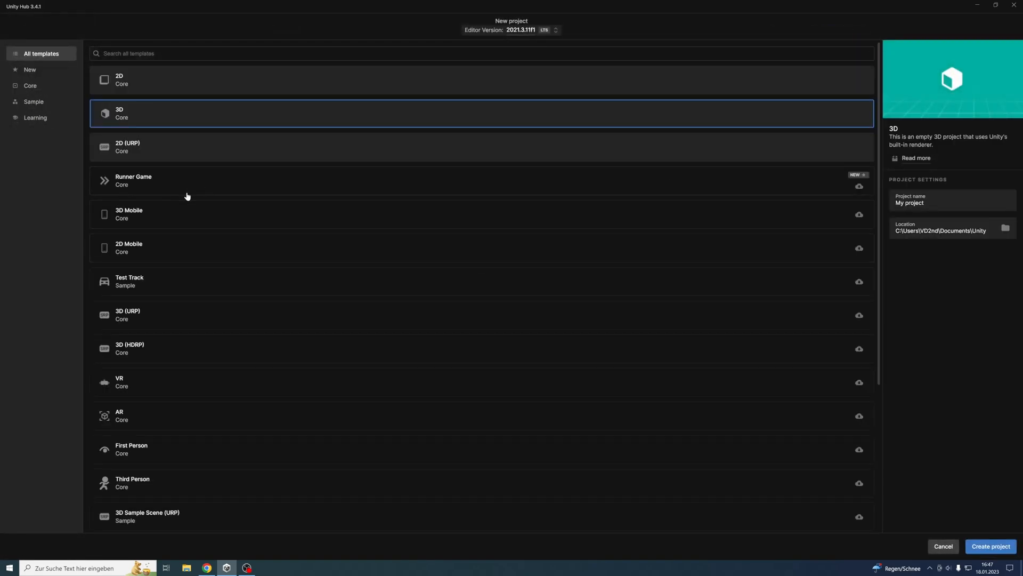
pyautogui.moveTo(173, 159)
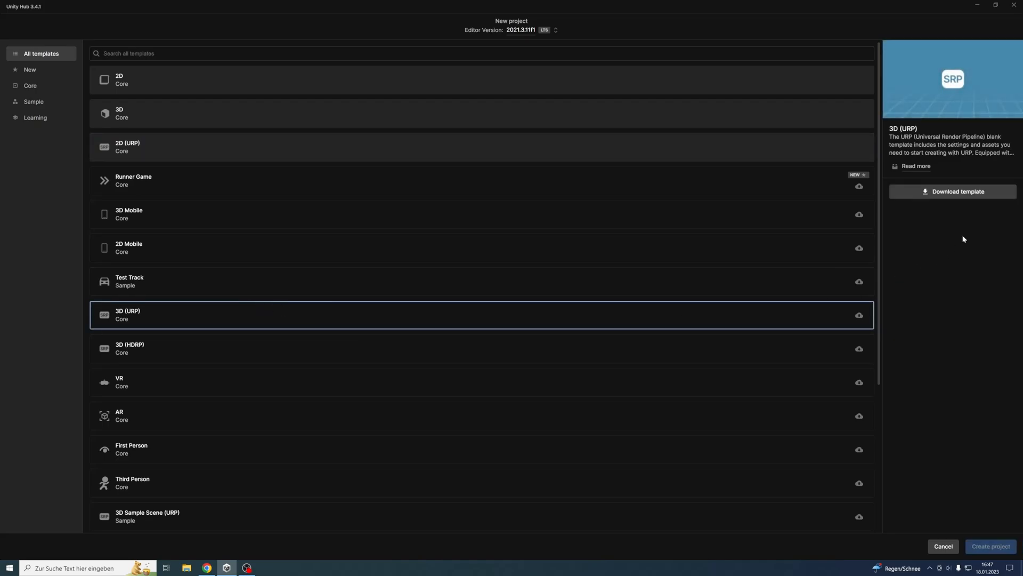
pyautogui.click(952, 190)
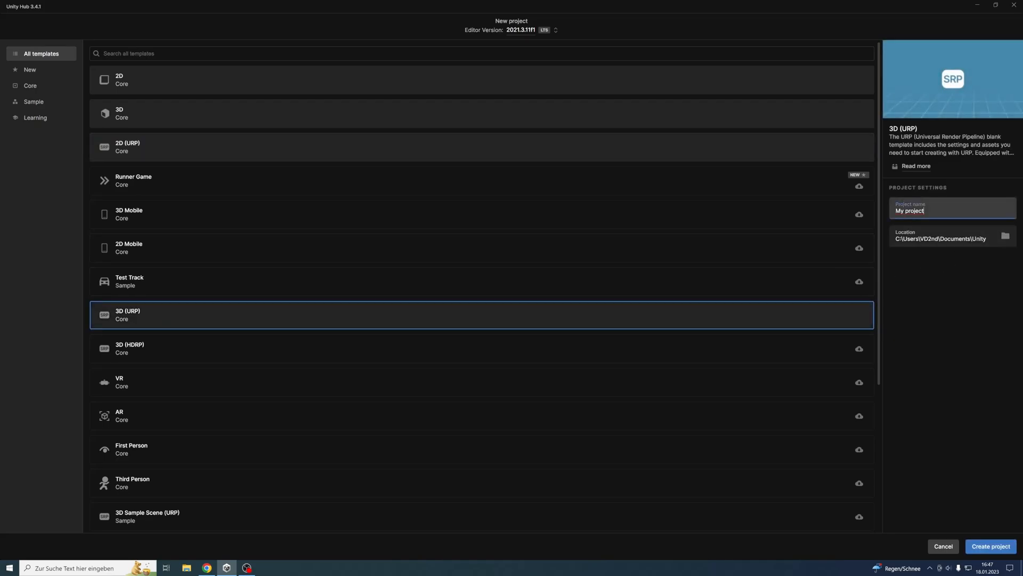
pyautogui.write('URP Project')
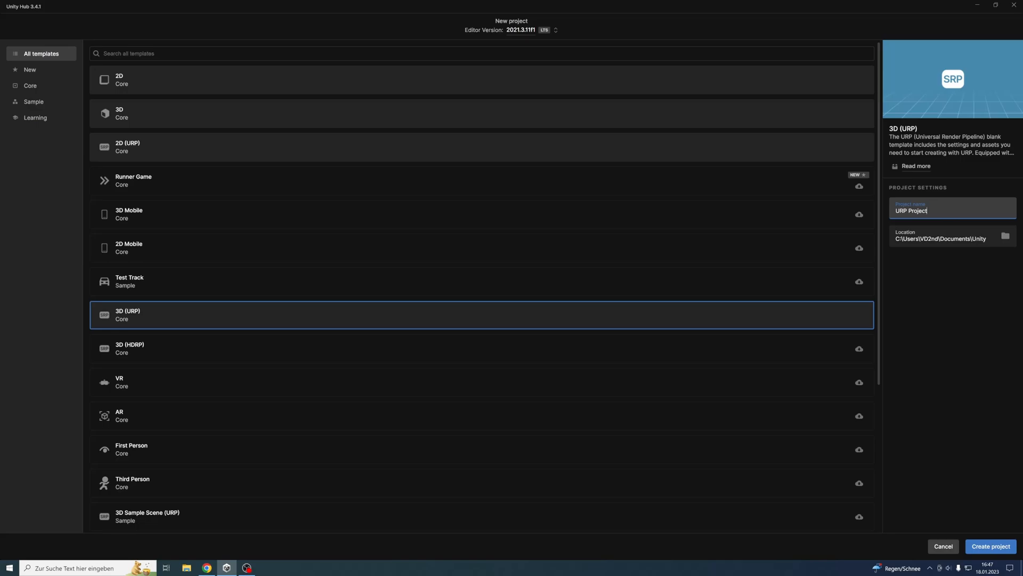
pyautogui.click(989, 546)
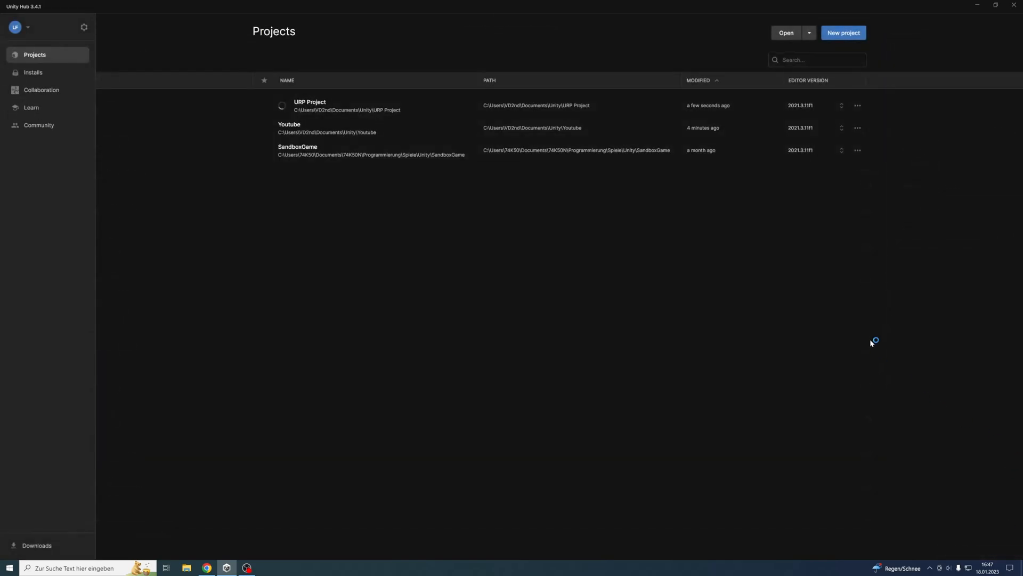
pyautogui.doubleClick(309, 105)
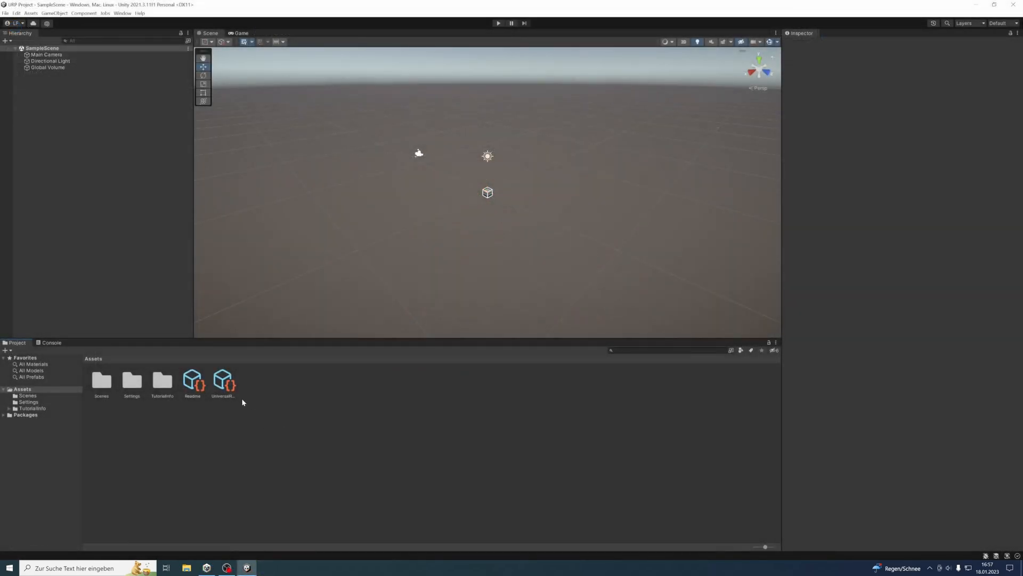
pyautogui.click(223, 379)
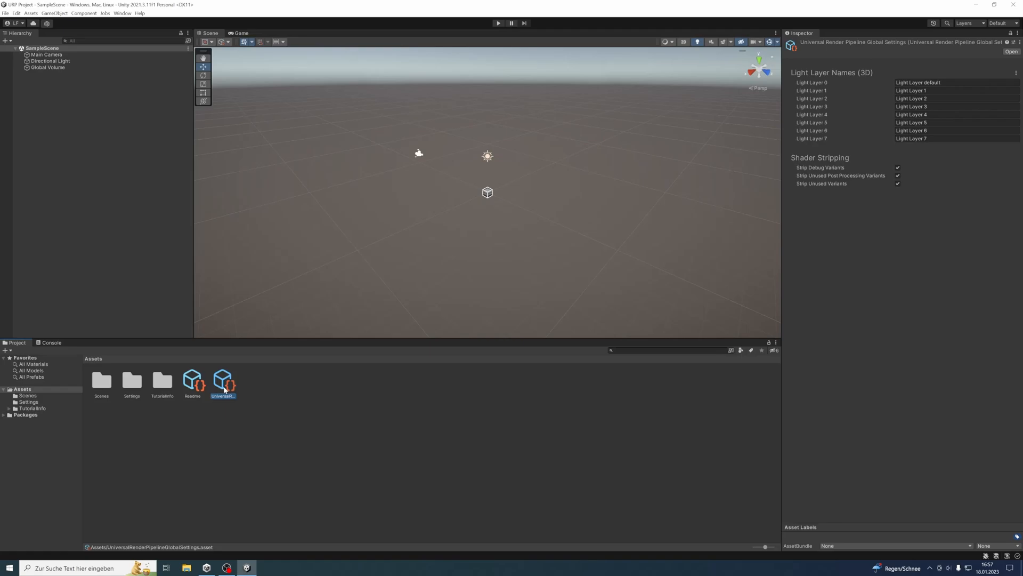
pyautogui.click(227, 422)
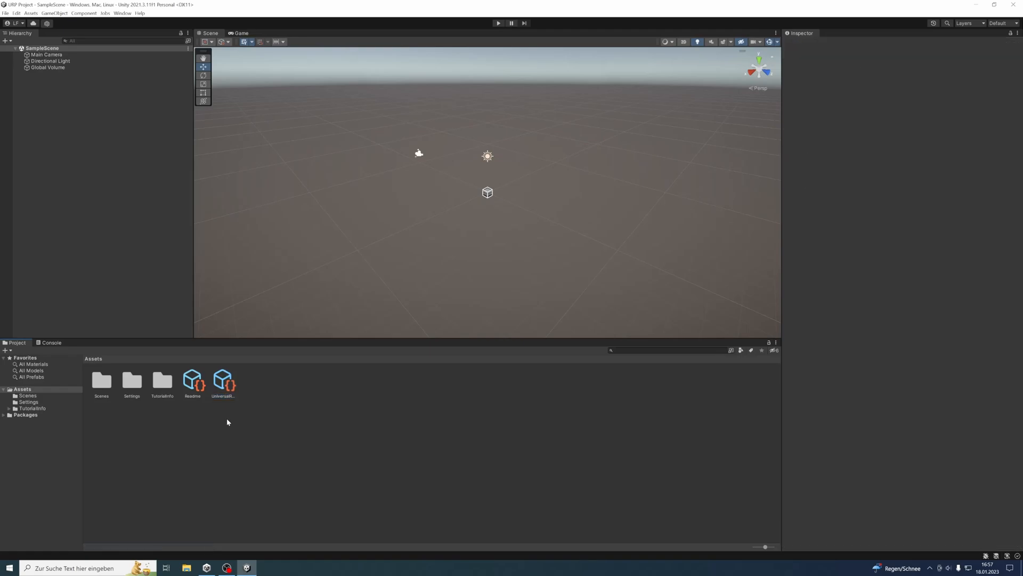
# Browse the Settings folder's URP-Performant, URP-HighFidelity and URP-Balanced pipeline assets and renderer data
pyautogui.doubleClick(131, 380)
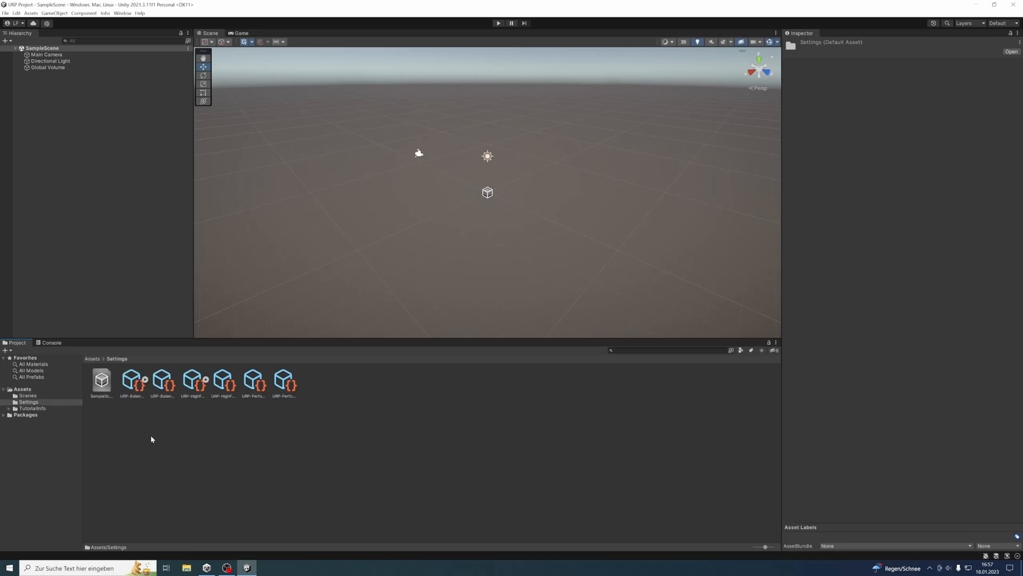
pyautogui.click(283, 379)
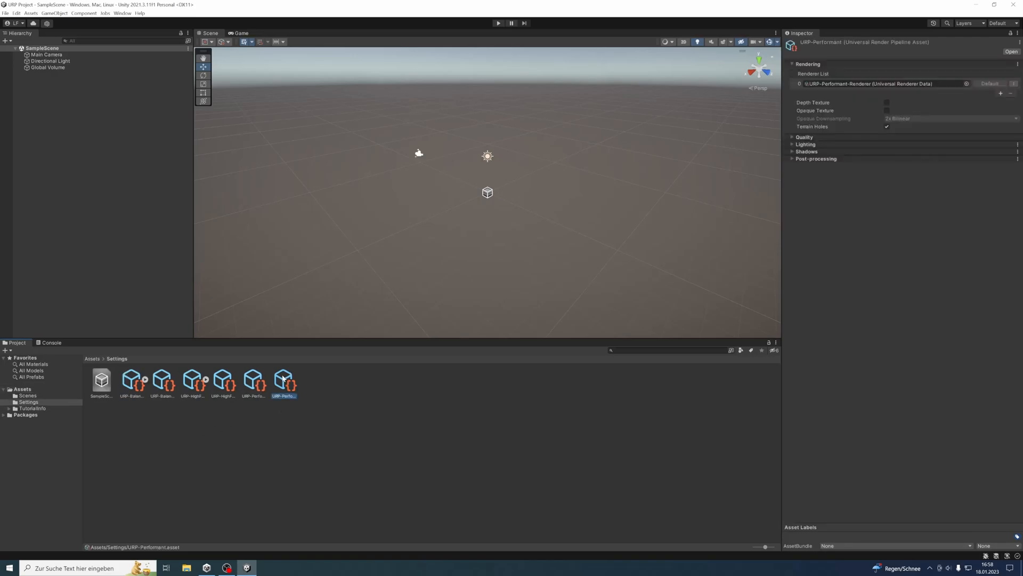
pyautogui.click(223, 379)
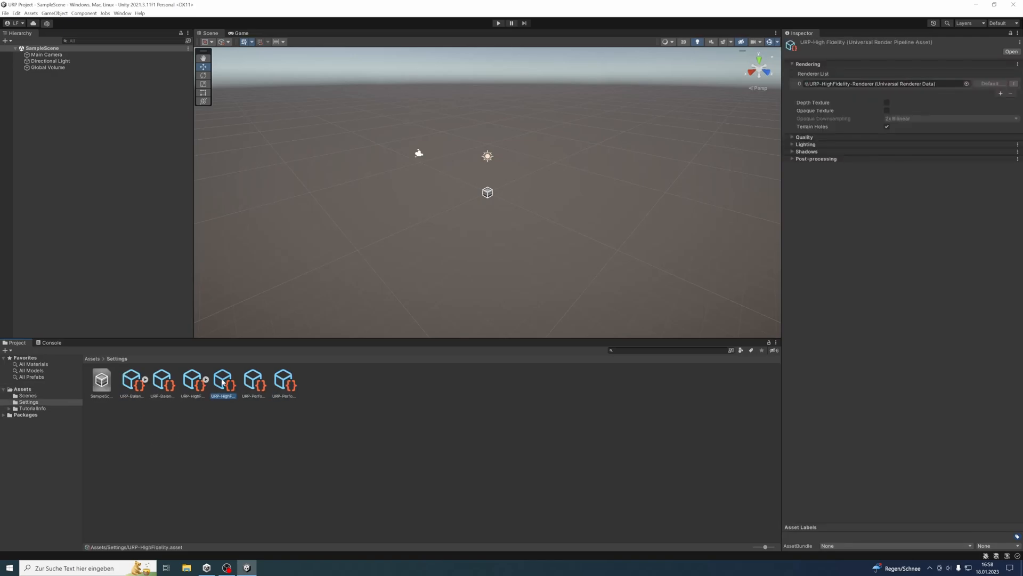
pyautogui.click(162, 379)
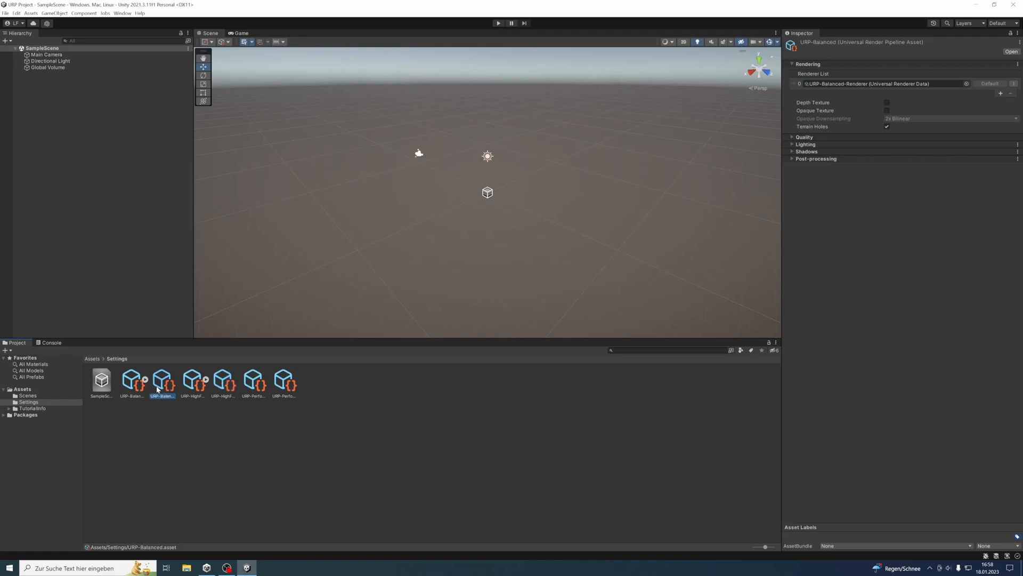
pyautogui.click(192, 378)
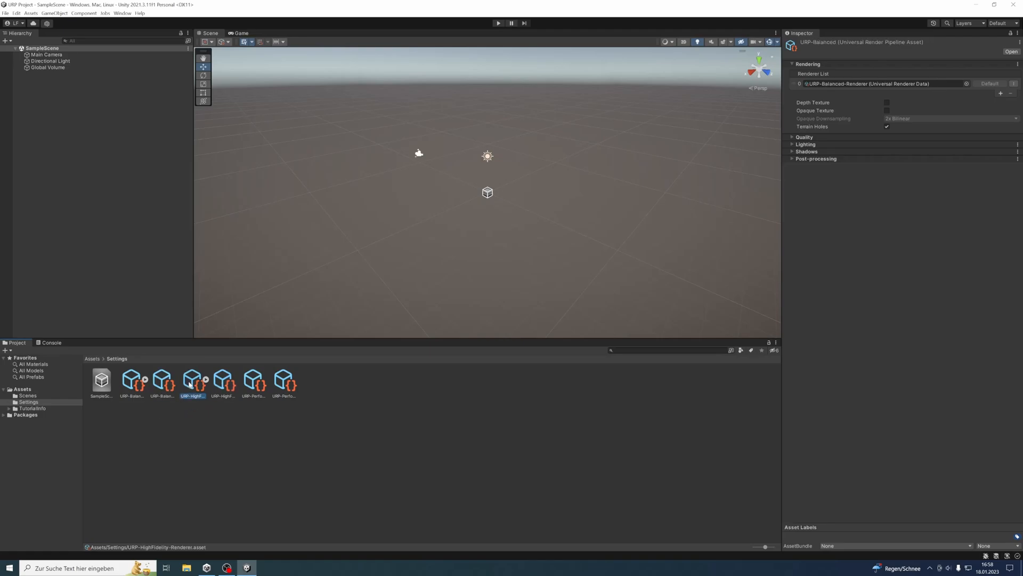
# Show the URP-Balanced-Renderer data's properties in the Inspector
pyautogui.click(206, 445)
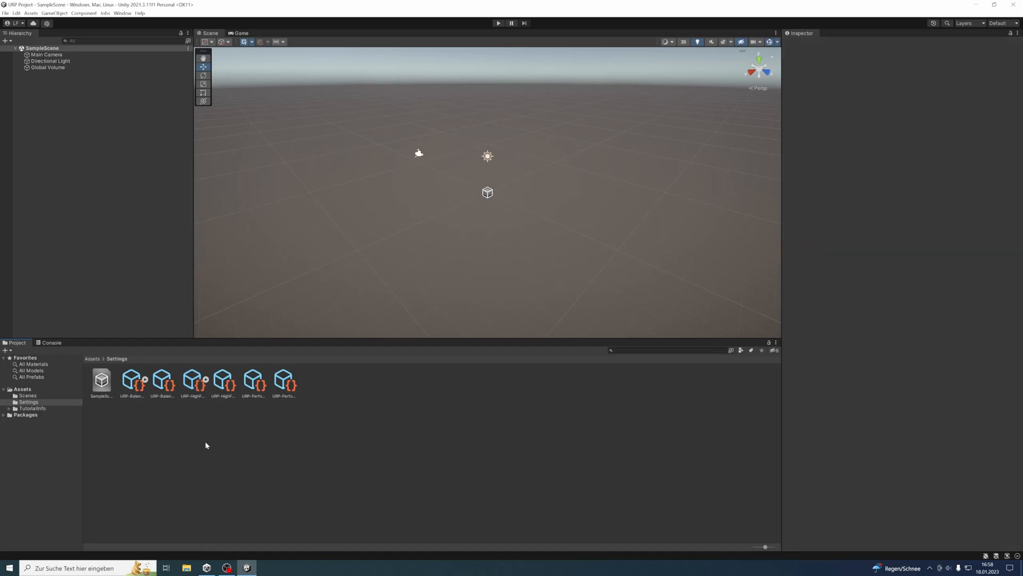
pyautogui.moveTo(129, 390)
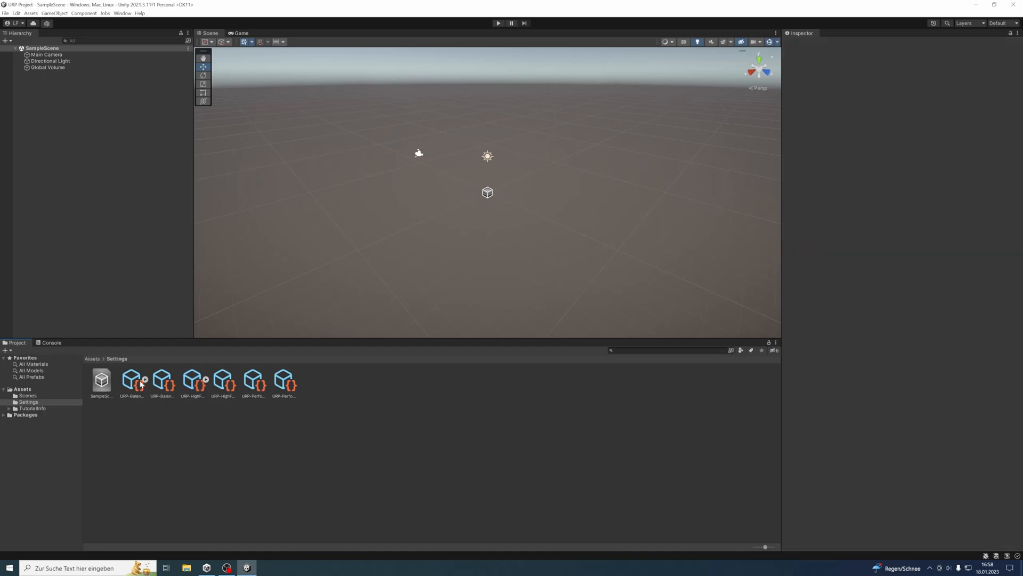
pyautogui.click(133, 379)
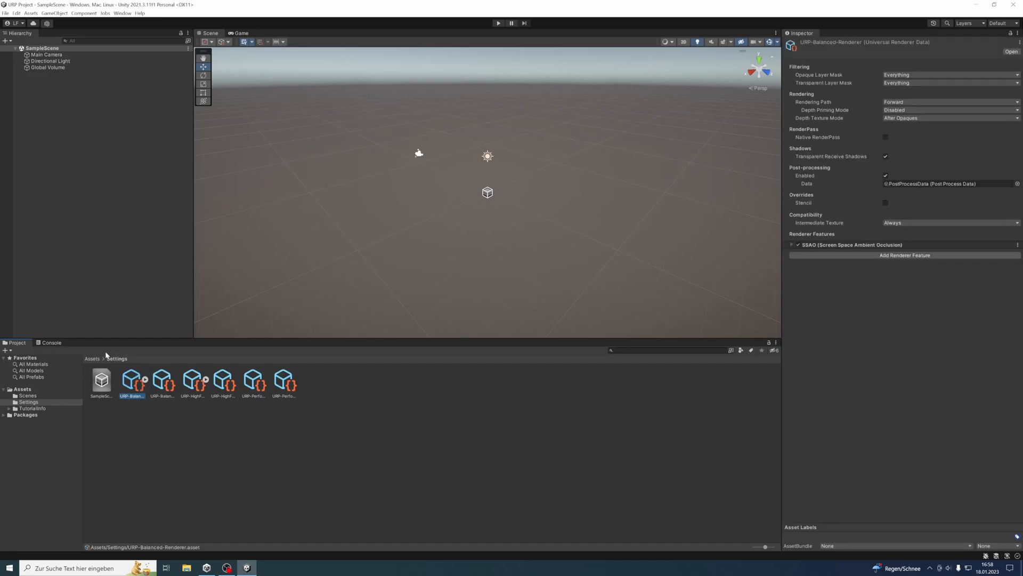
# Bring up the Graphics page of Project Settings
pyautogui.click(92, 359)
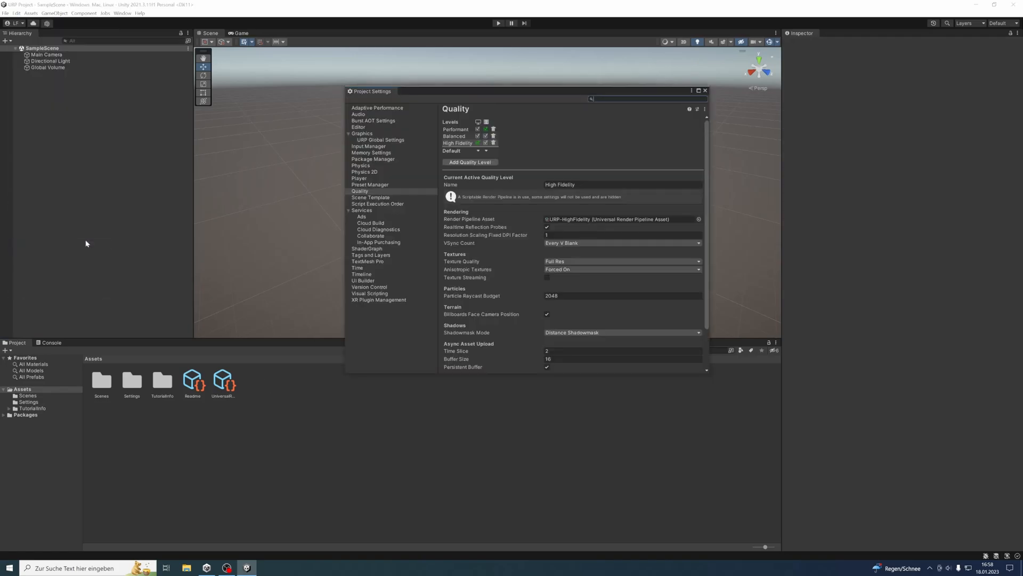
pyautogui.moveTo(520, 188)
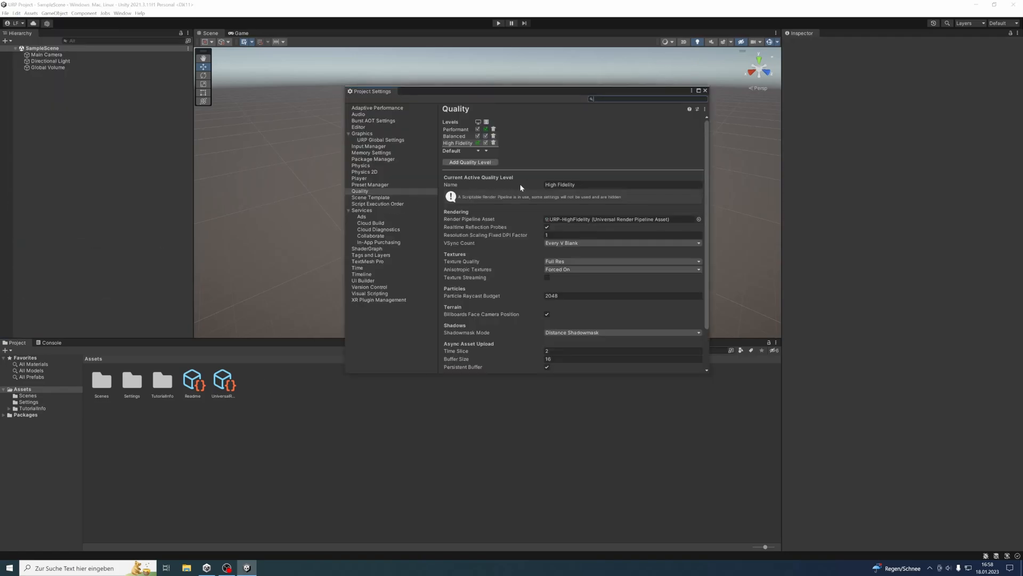
pyautogui.moveTo(557, 158)
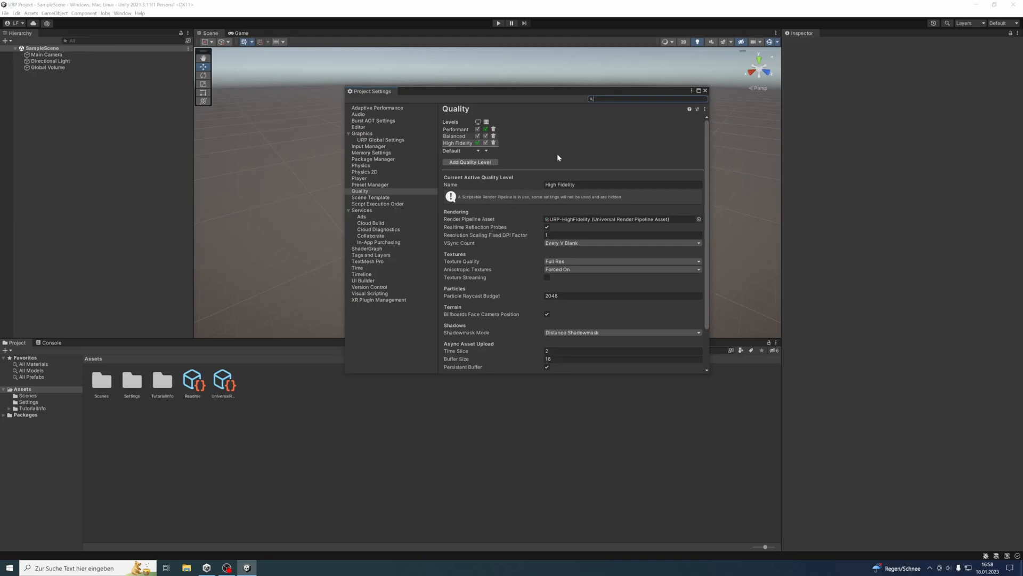
pyautogui.scroll(-3)
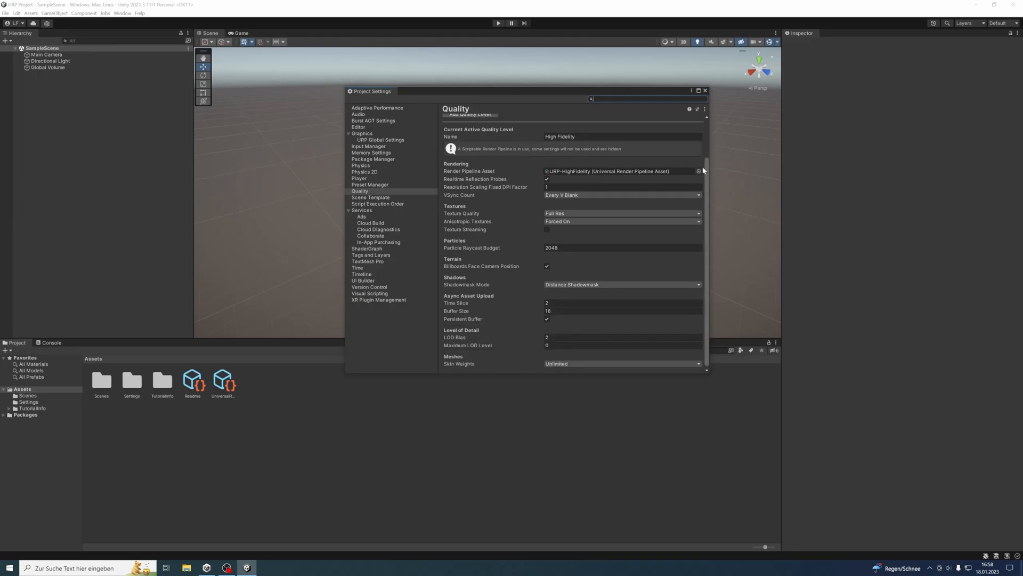
pyautogui.click(699, 170)
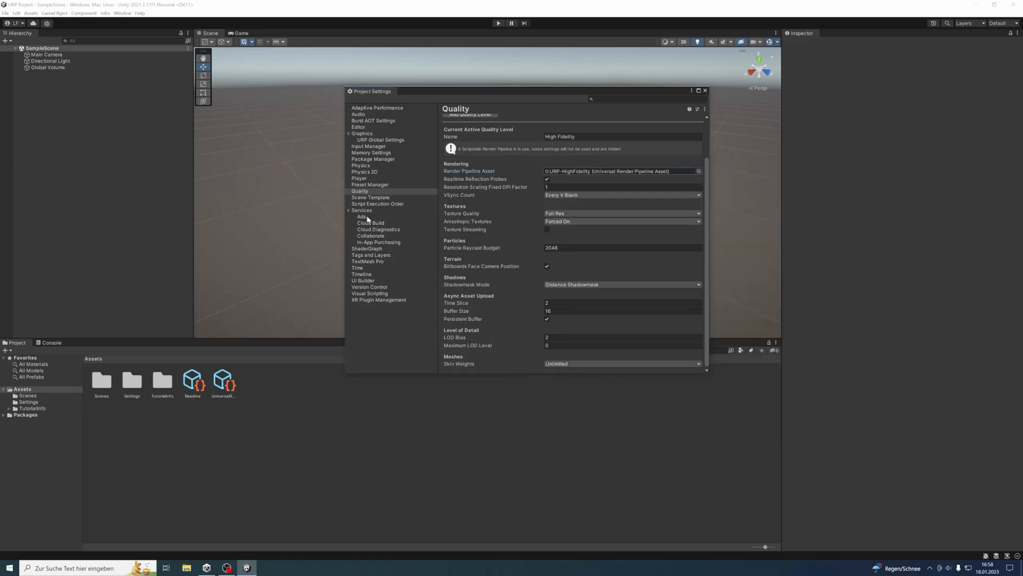
pyautogui.click(361, 133)
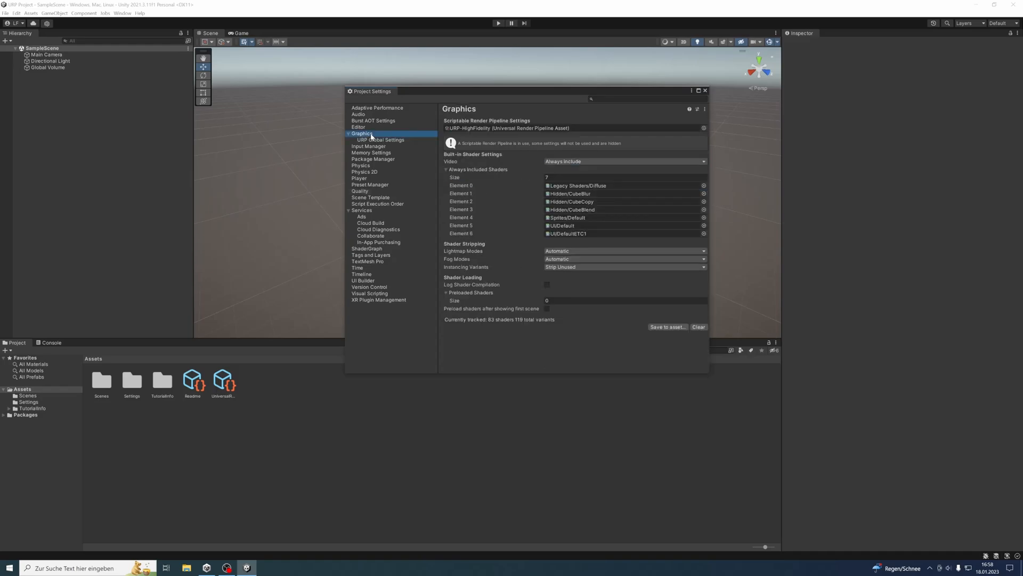
# Check the Scriptable Render Pipeline asset picker and keep URP-HighFidelity assigned
pyautogui.click(704, 127)
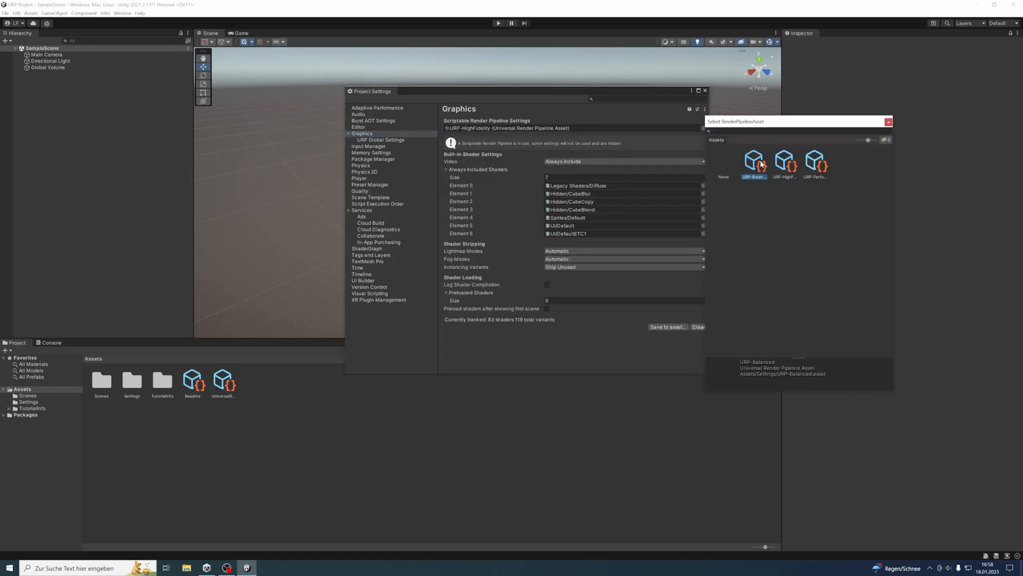
pyautogui.click(888, 121)
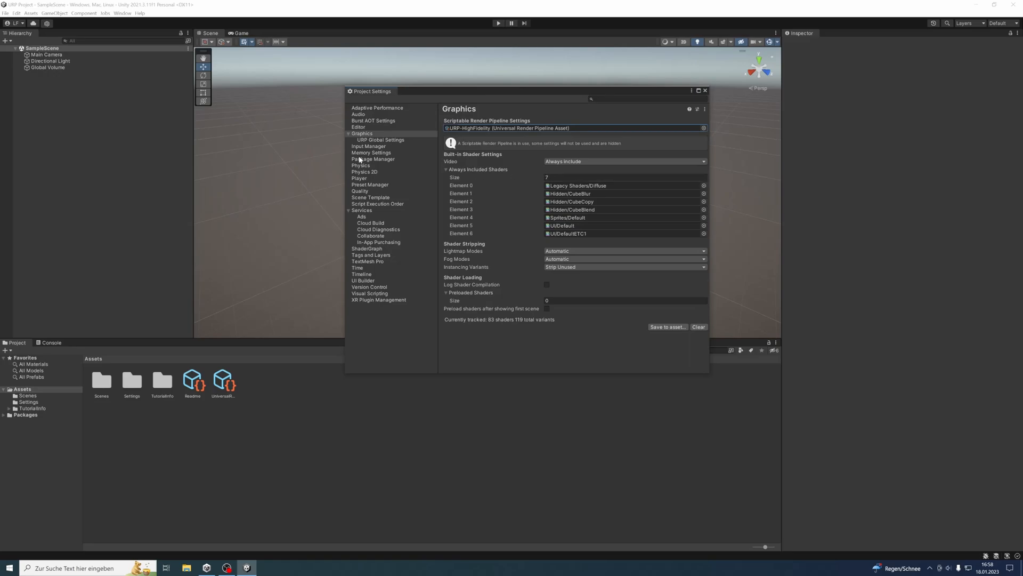
# Review the URP Global Settings page, then close Project Settings to return to the scene
pyautogui.click(381, 139)
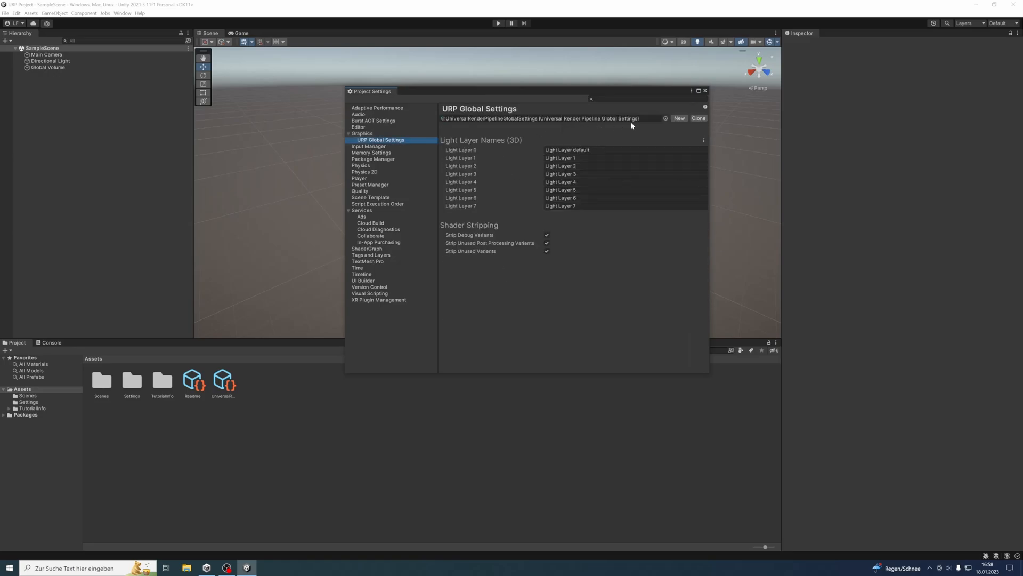
pyautogui.click(664, 118)
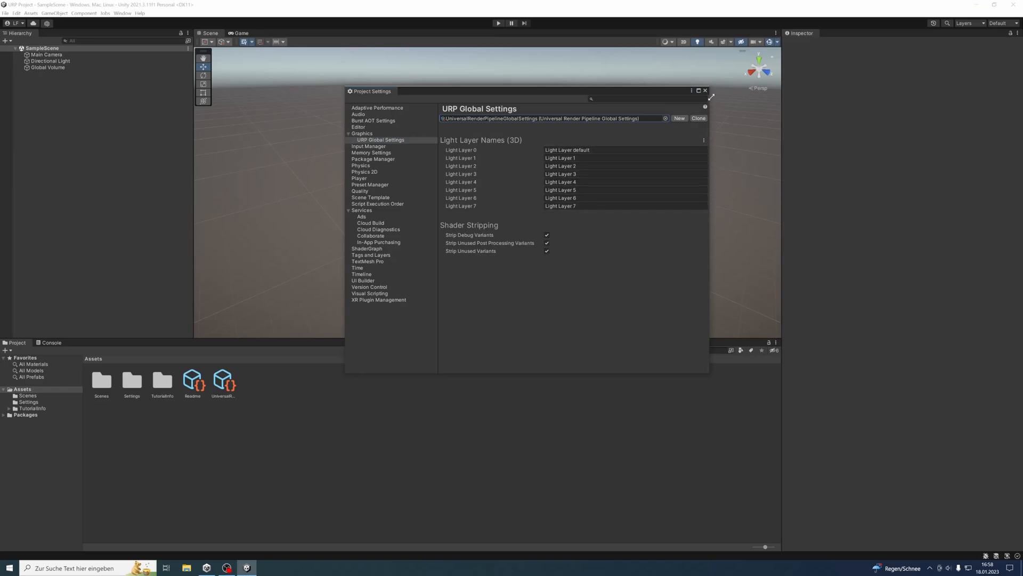
pyautogui.click(704, 90)
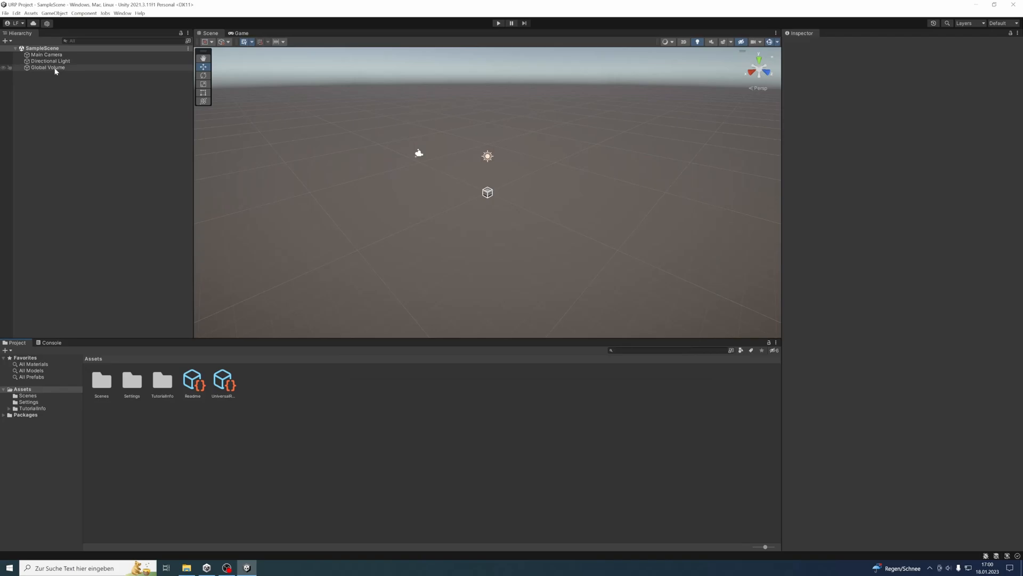
# Select the Global Volume and search Add Component for 'Vol' to find the Volume component
pyautogui.click(47, 67)
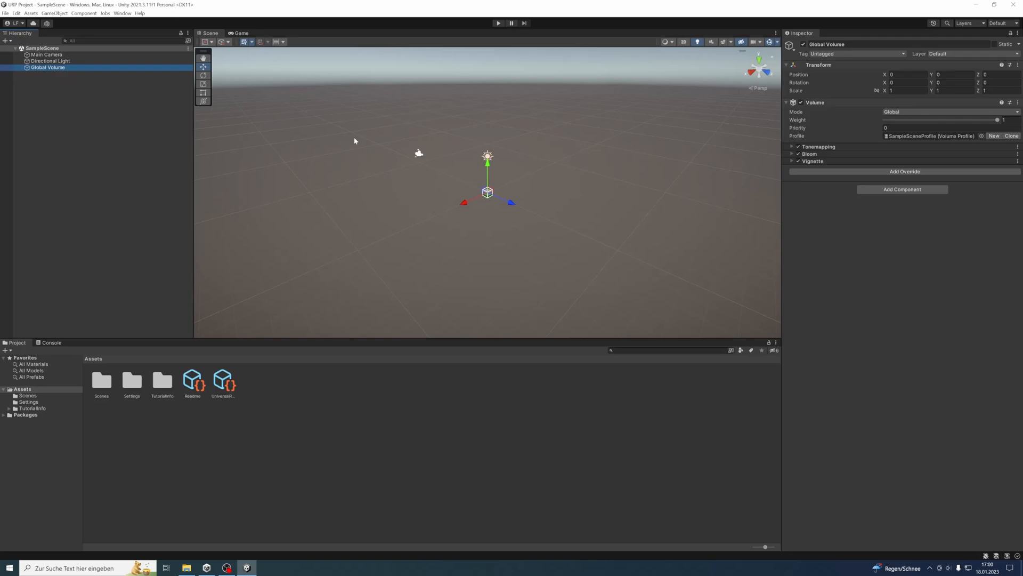
pyautogui.moveTo(804, 123)
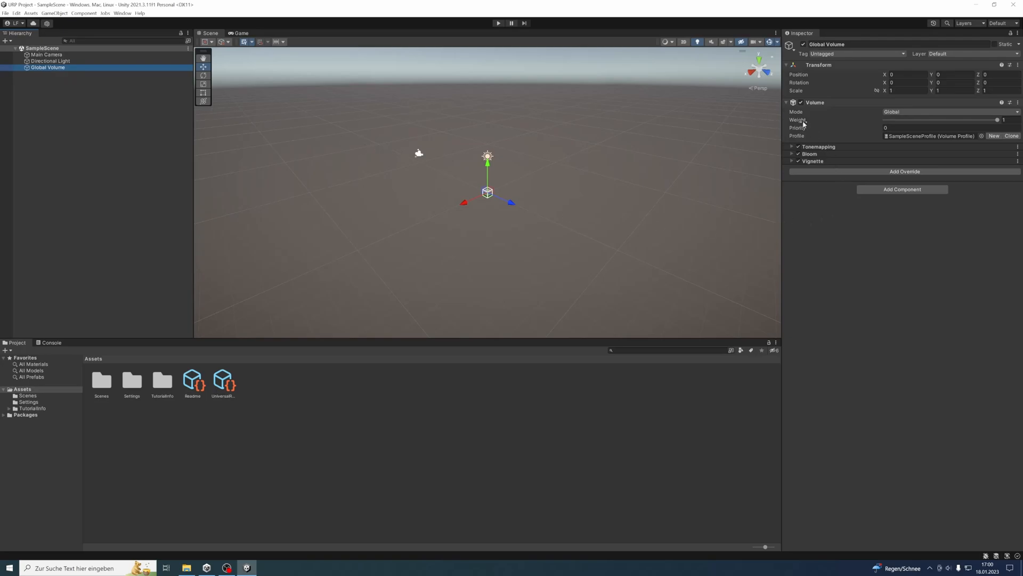
pyautogui.moveTo(804, 111)
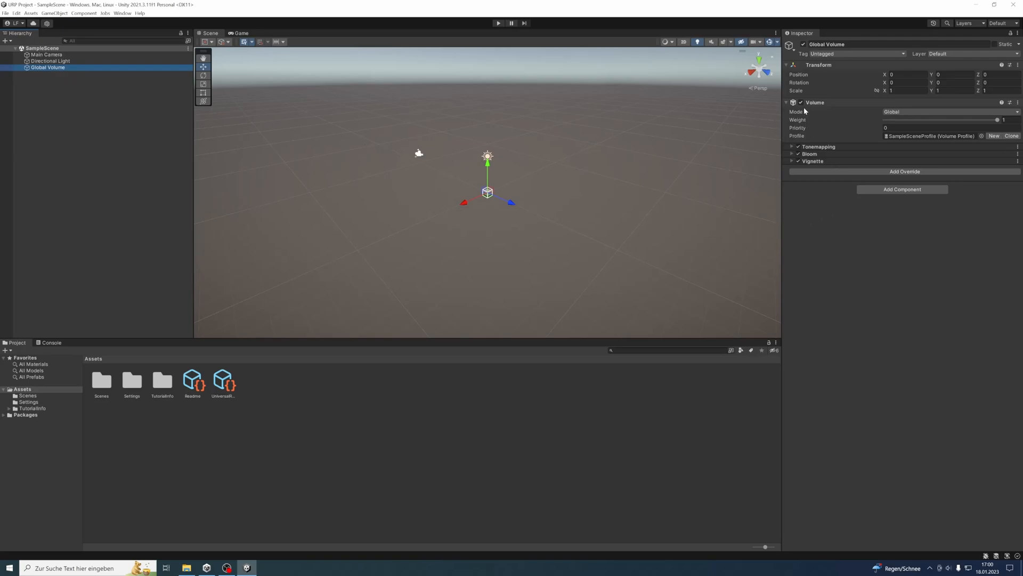
pyautogui.click(903, 190)
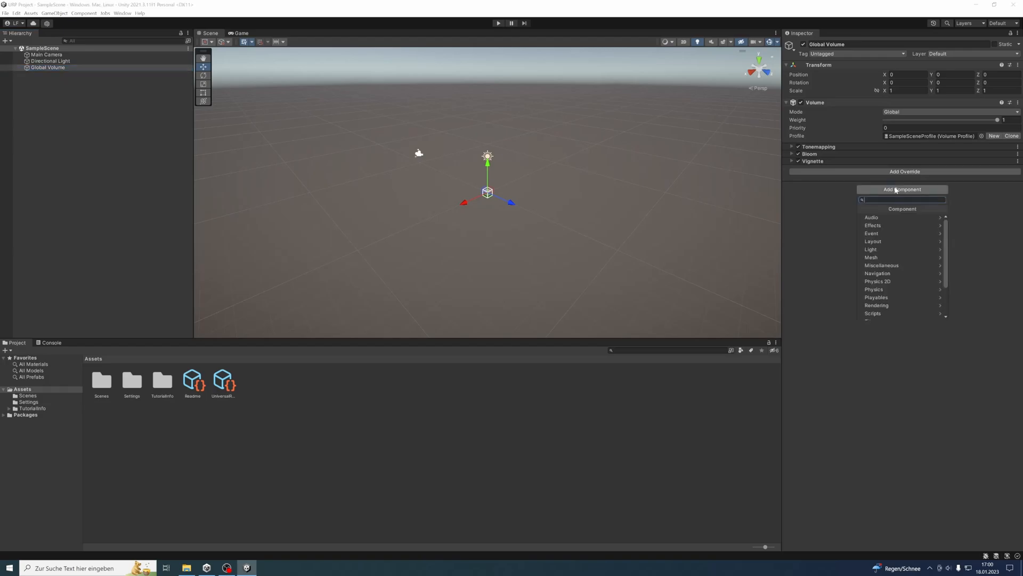
pyautogui.write('V')
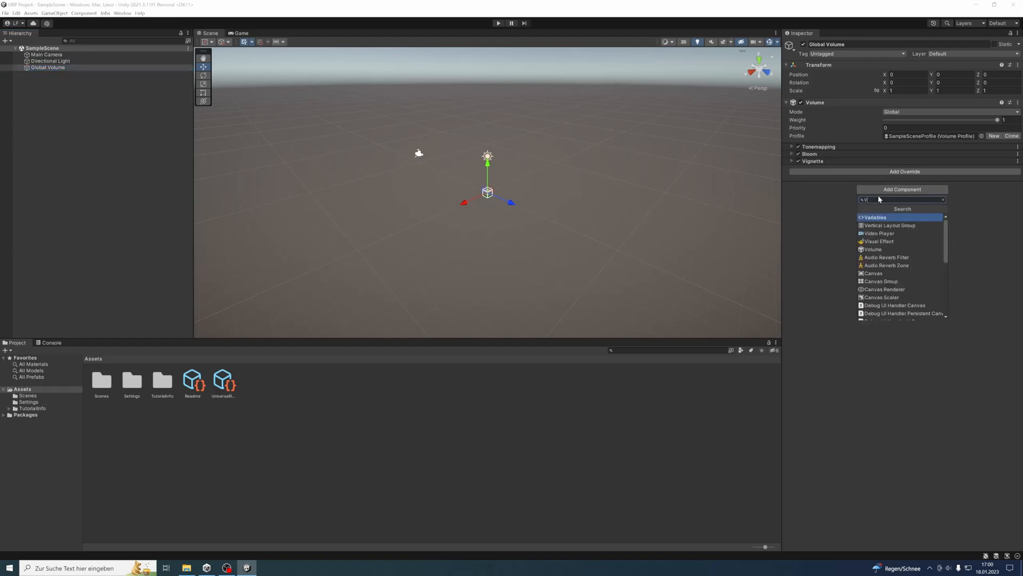
pyautogui.write('ol')
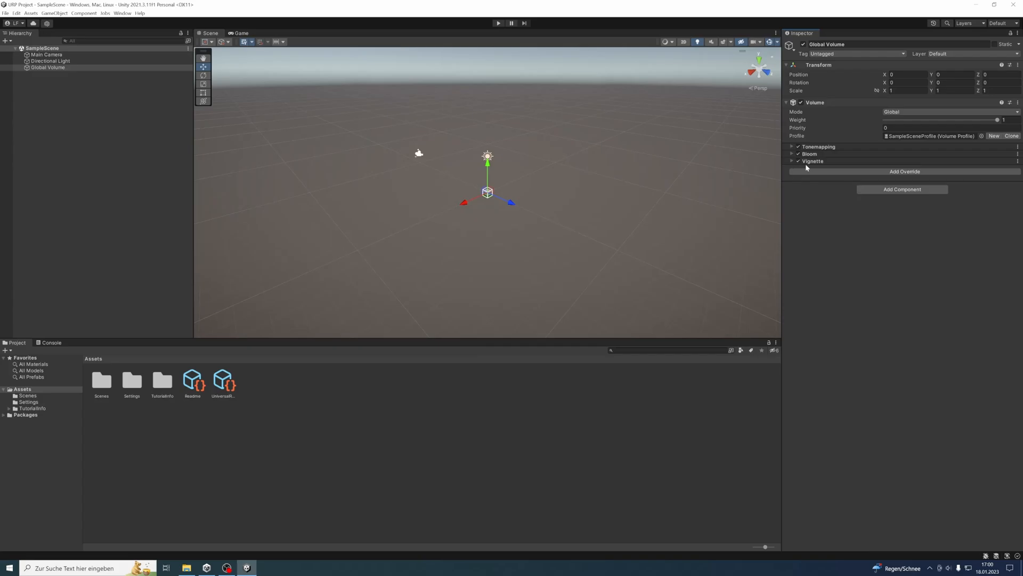
# List the post-processing overrides available to add beyond Tonemapping, Bloom and Vignette
pyautogui.click(905, 170)
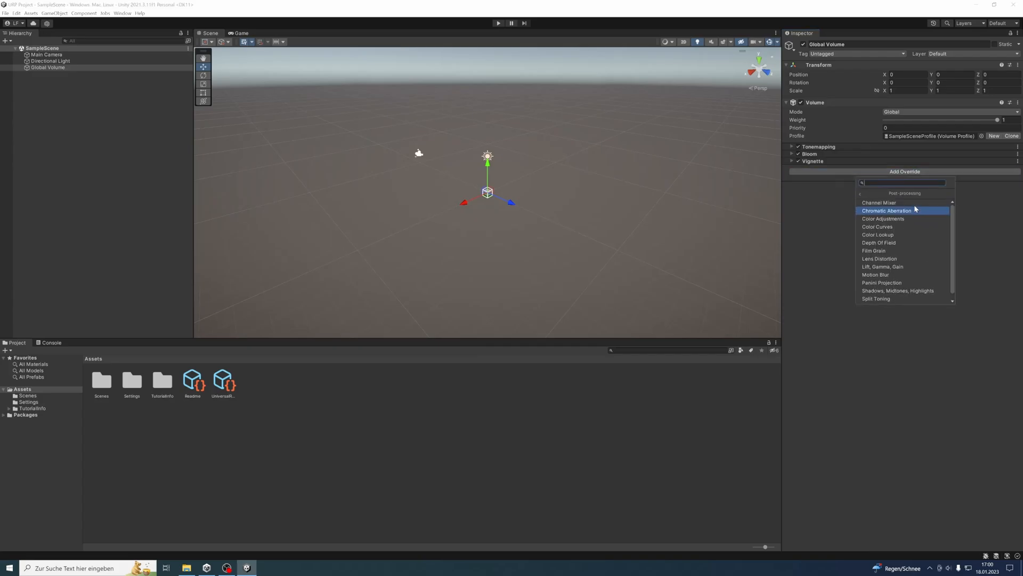